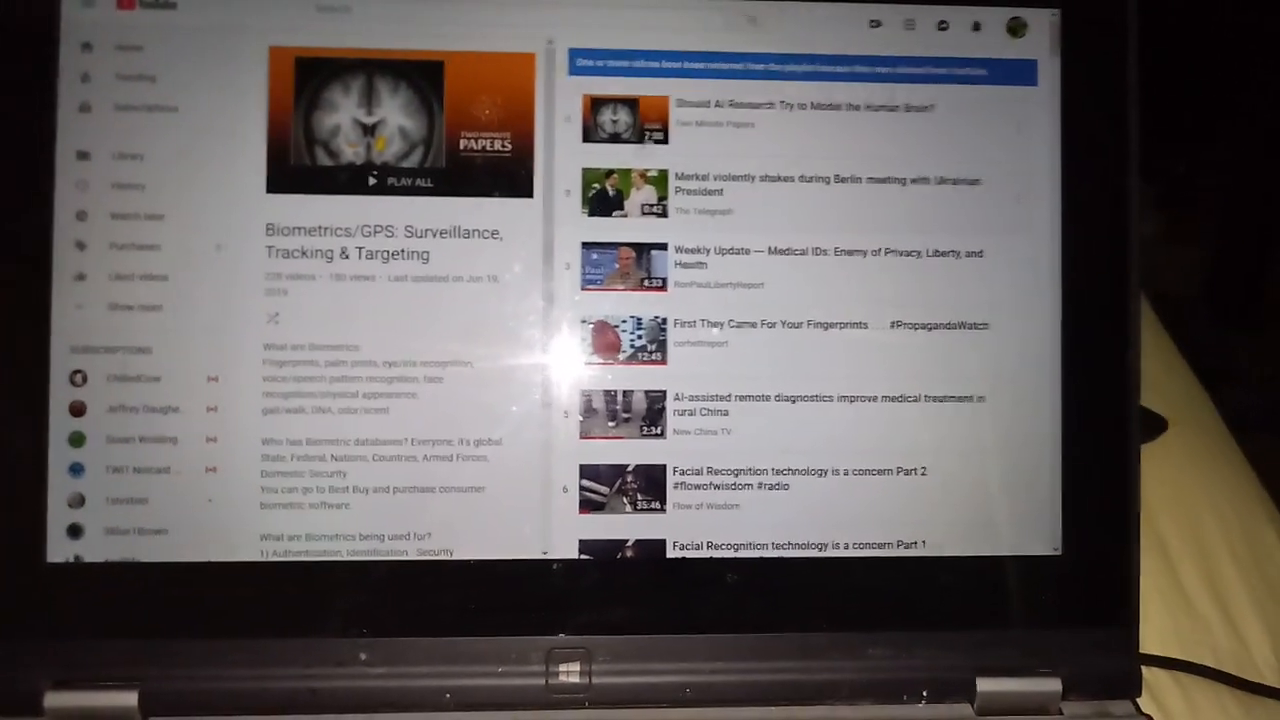
# Scroll down to reach the Signal Warfare: Biomimetics playlist.
pyautogui.scroll(-3)
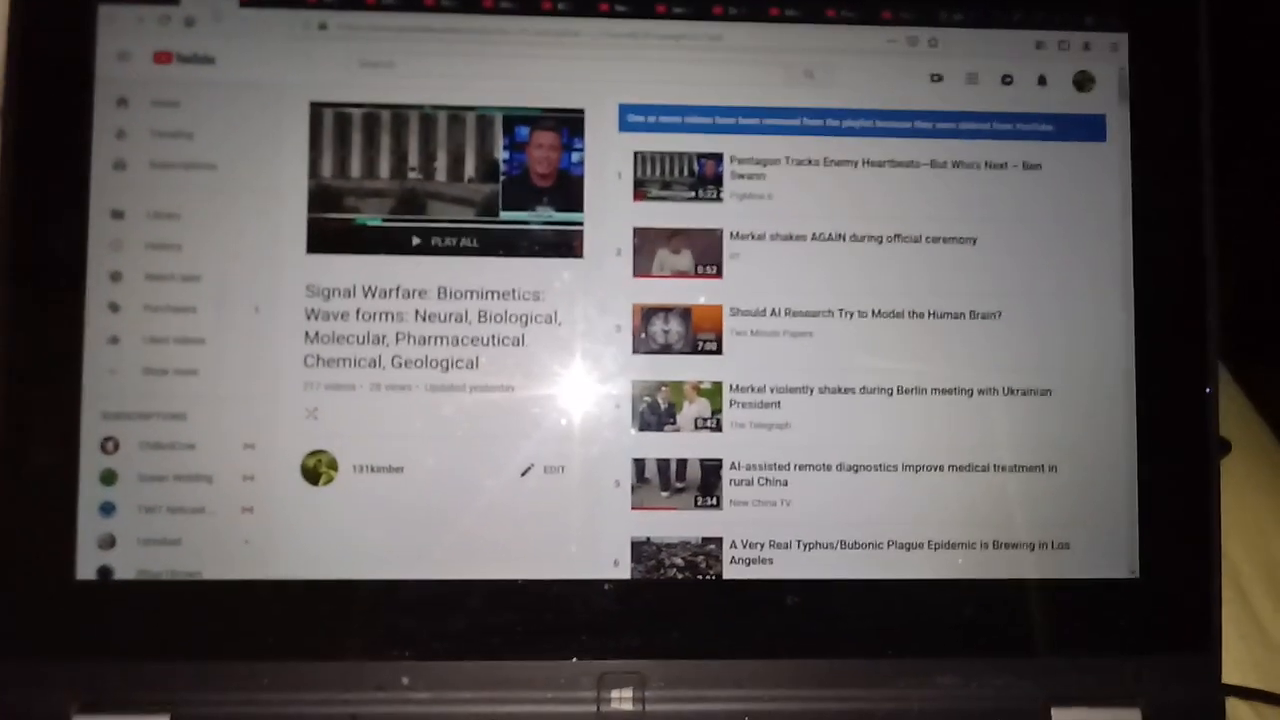
pyautogui.scroll(-3)
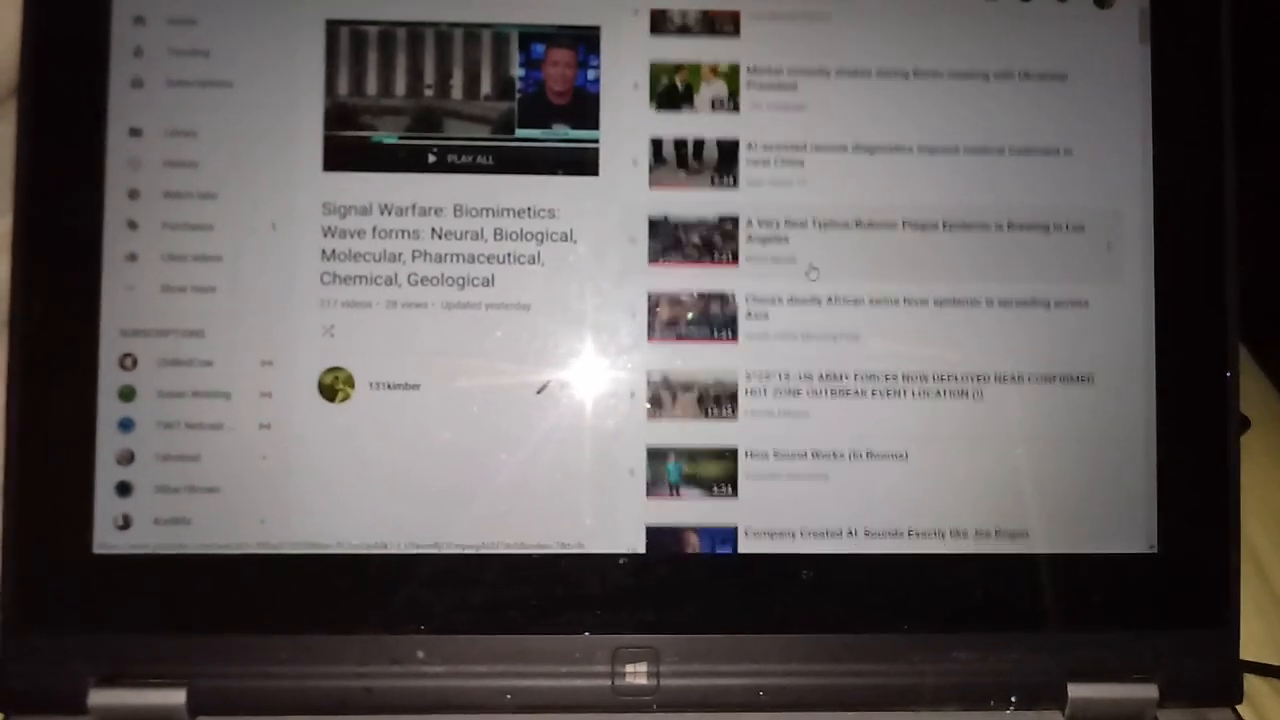
pyautogui.scroll(-3)
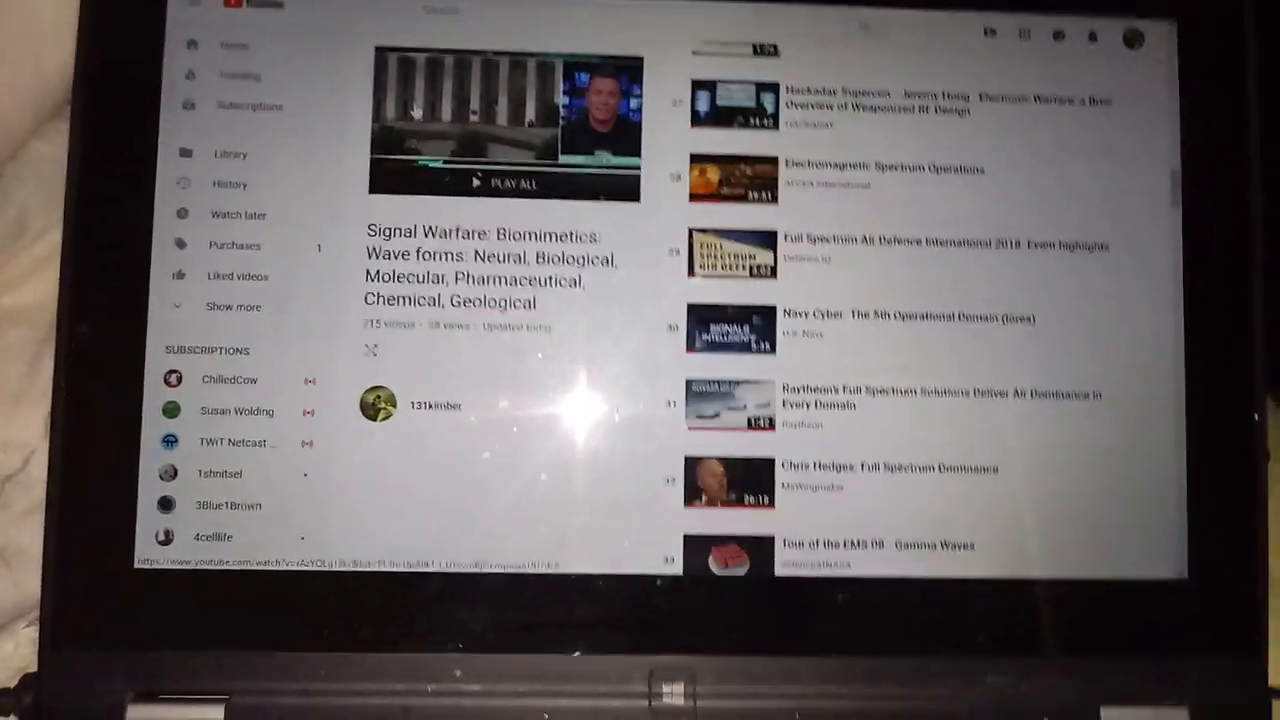
pyautogui.scroll(-3)
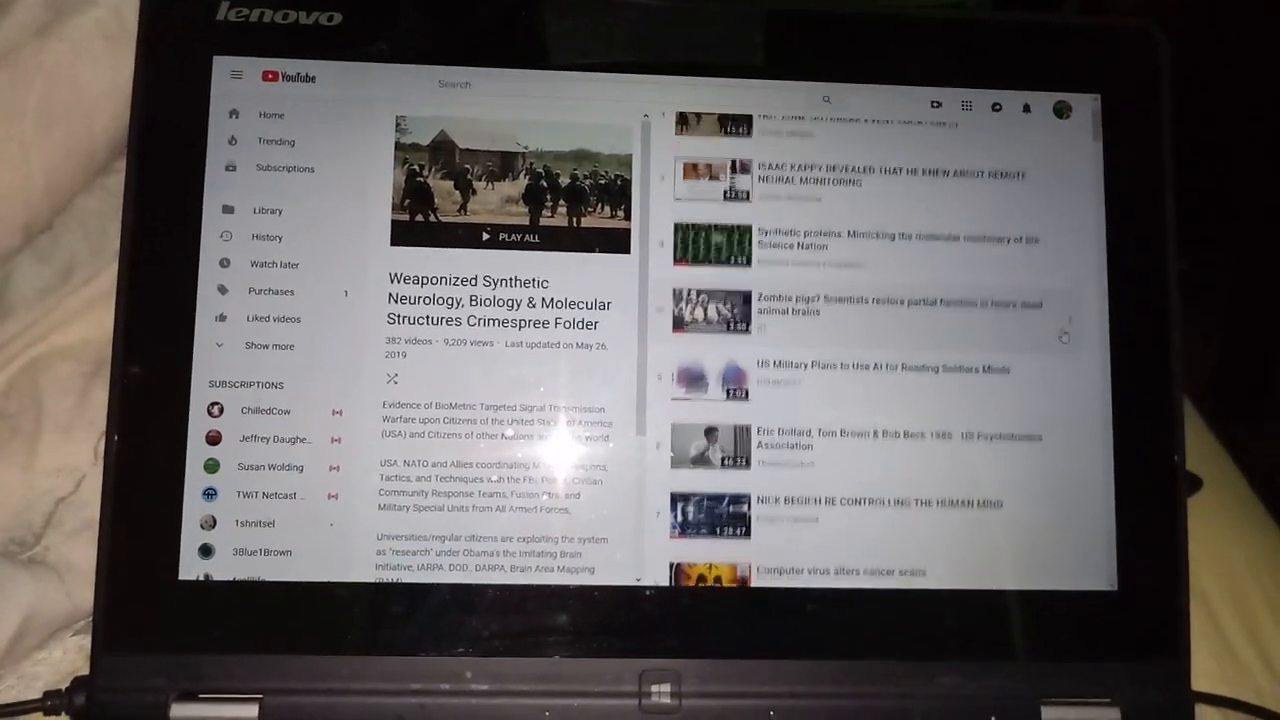
# Scroll down through the Weaponized Synthetic Neurology playlist's video list.
pyautogui.scroll(-3)
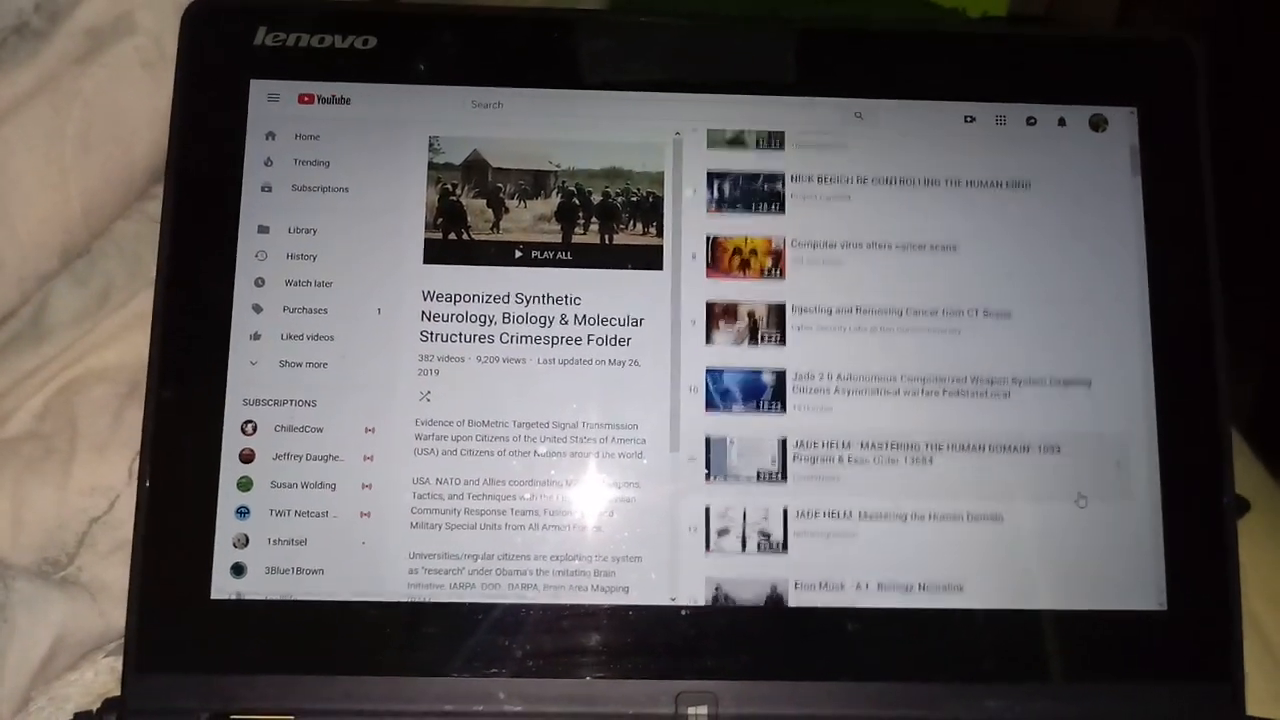
pyautogui.scroll(-3)
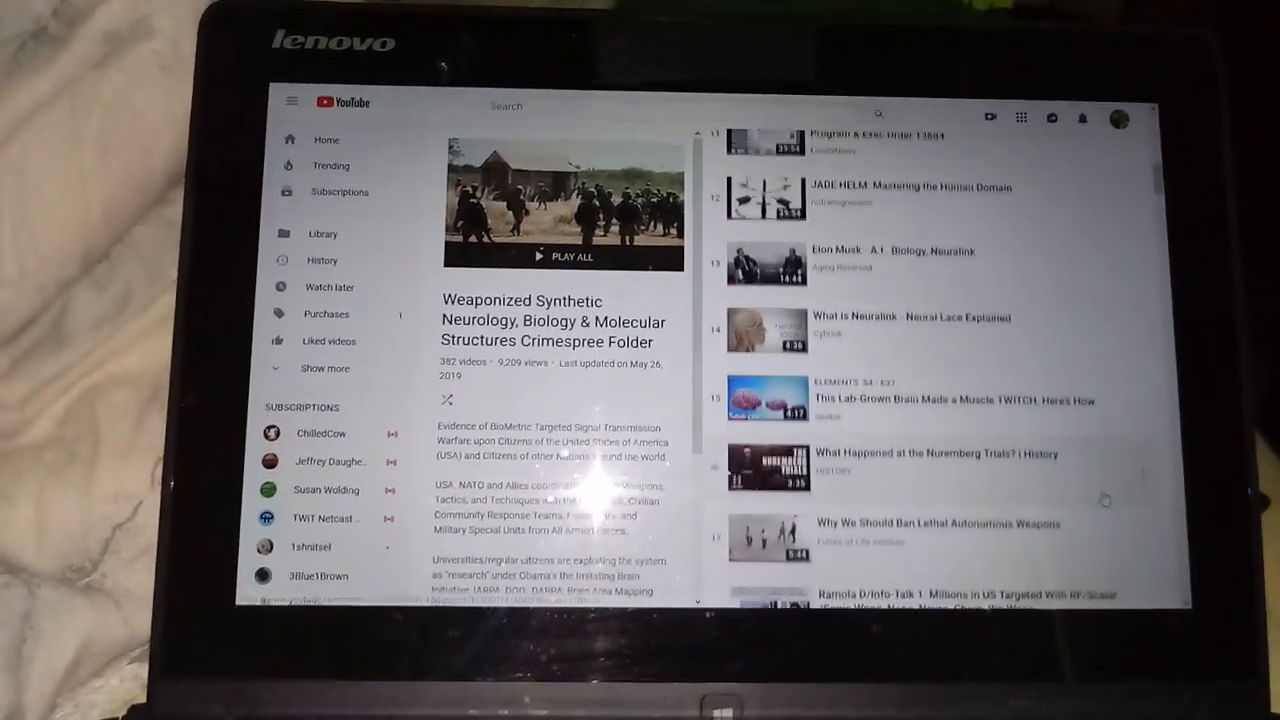
pyautogui.scroll(-3)
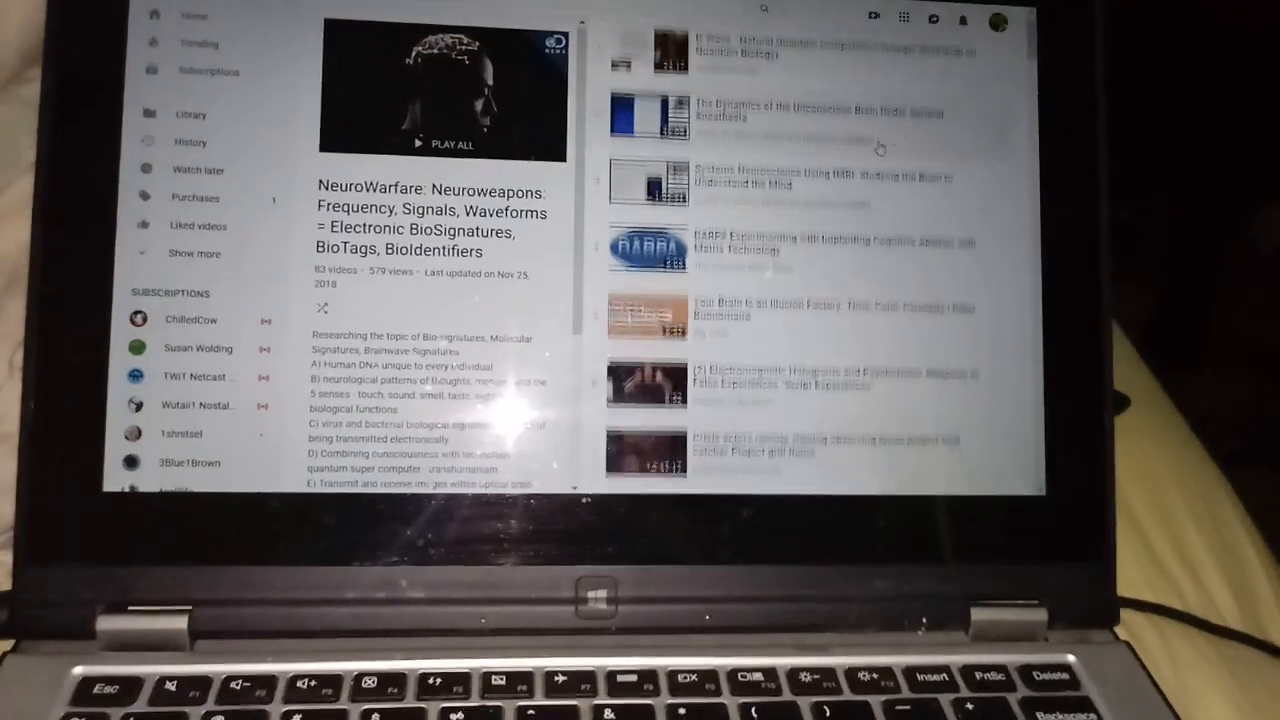
# Scroll down through the NeuroWarfare: Neuroweapons playlist's videos.
pyautogui.scroll(-3)
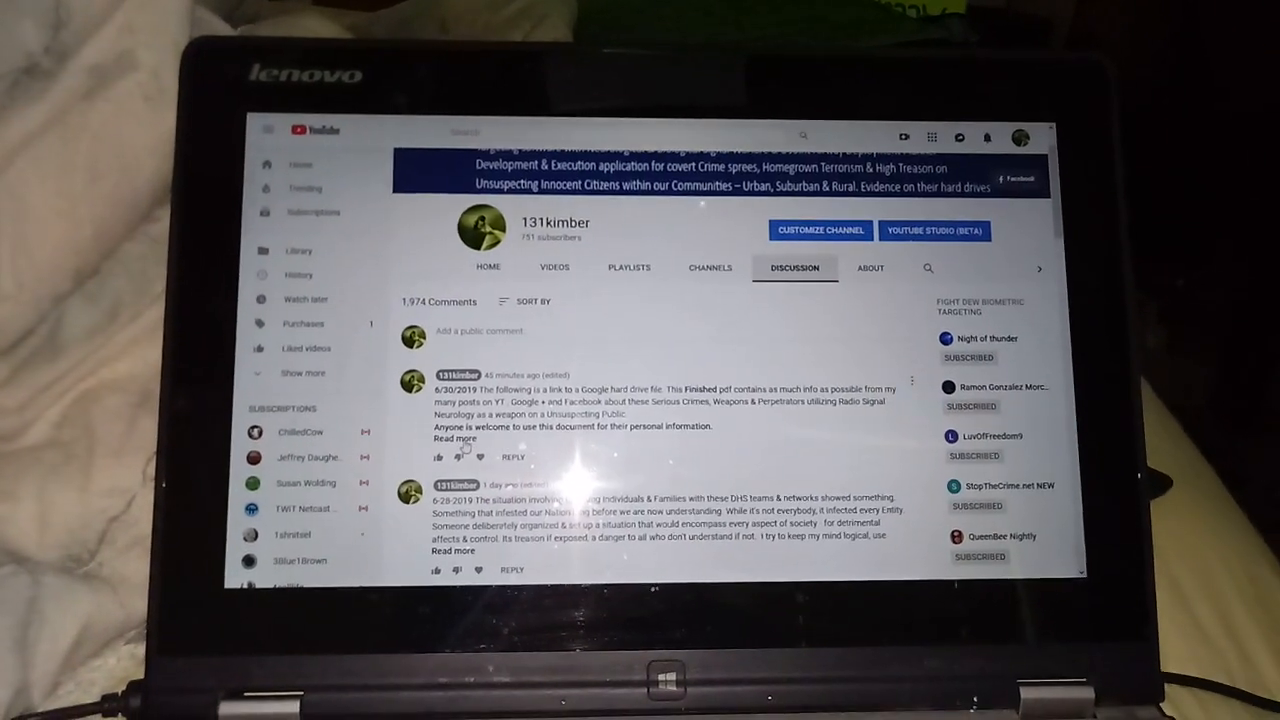
# Expand the 6/30/2019 Discussion post to reveal its full text and Google Drive link.
pyautogui.click(454, 438)
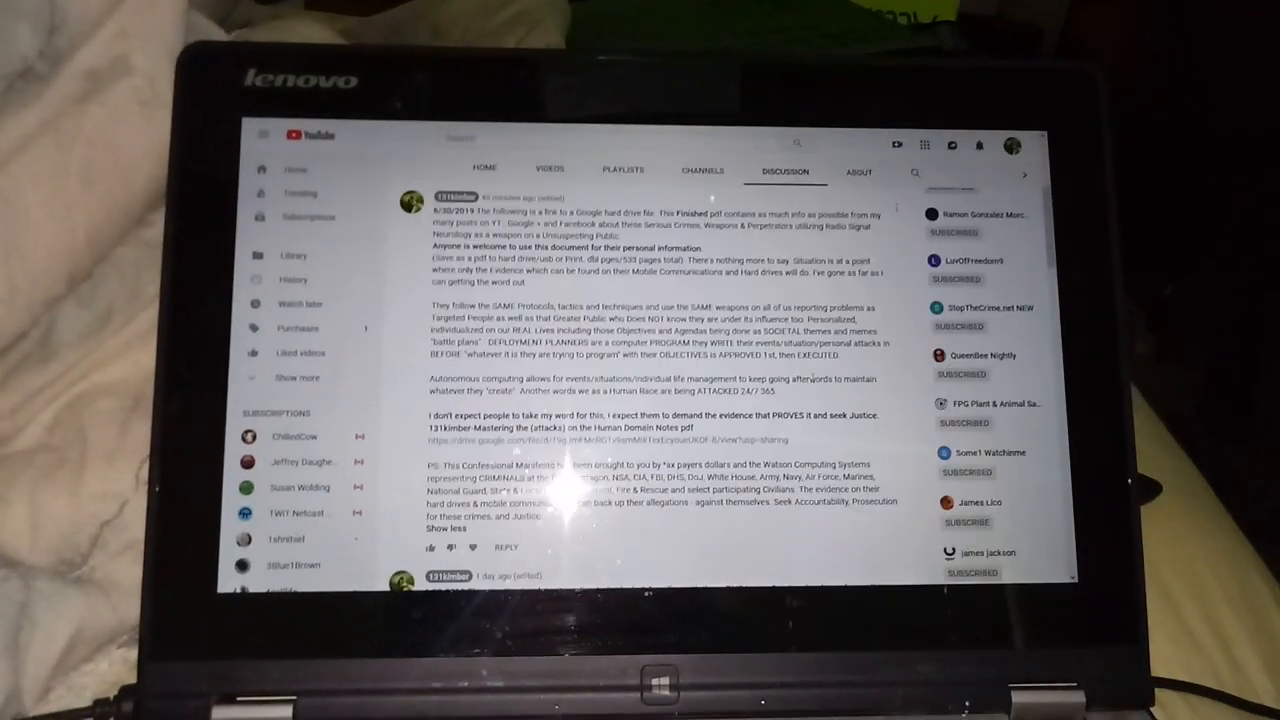